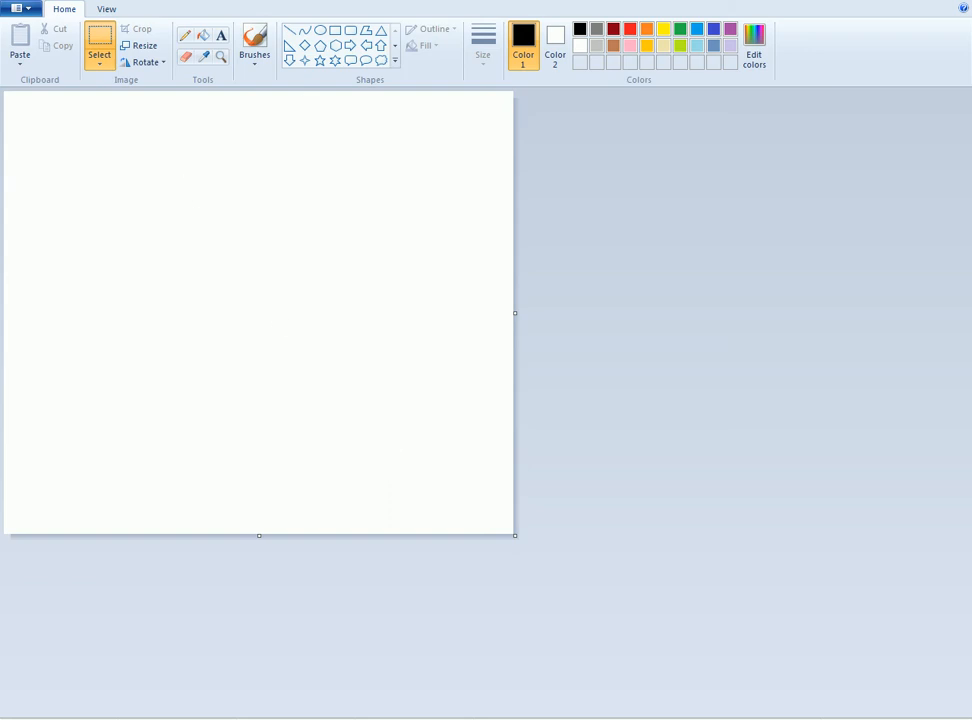
pyautogui.moveTo(318, 73)
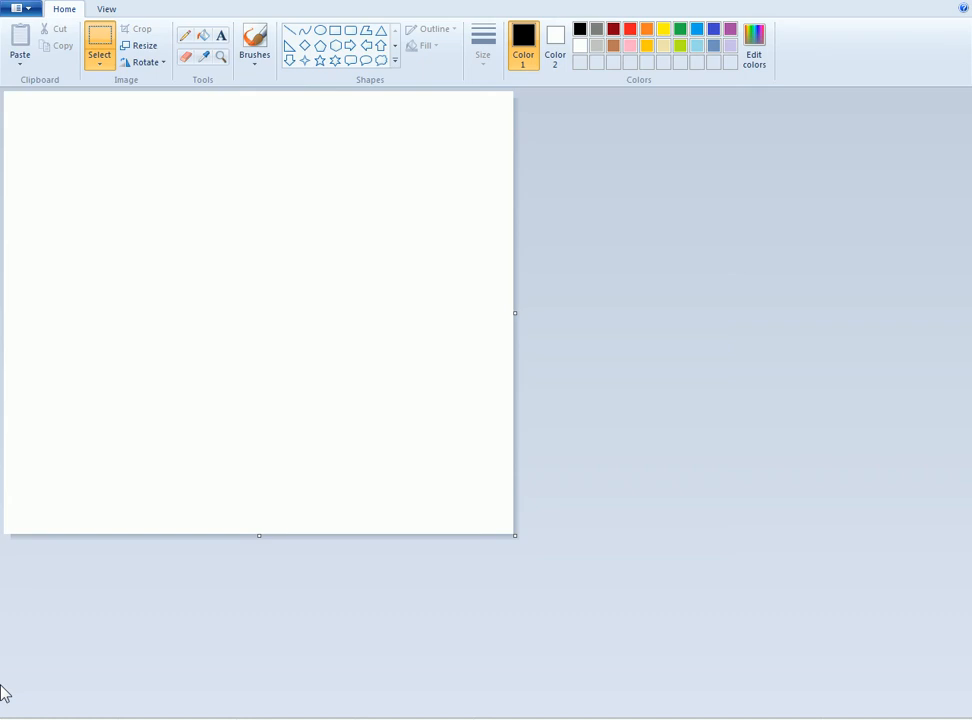
pyautogui.moveTo(69, 490)
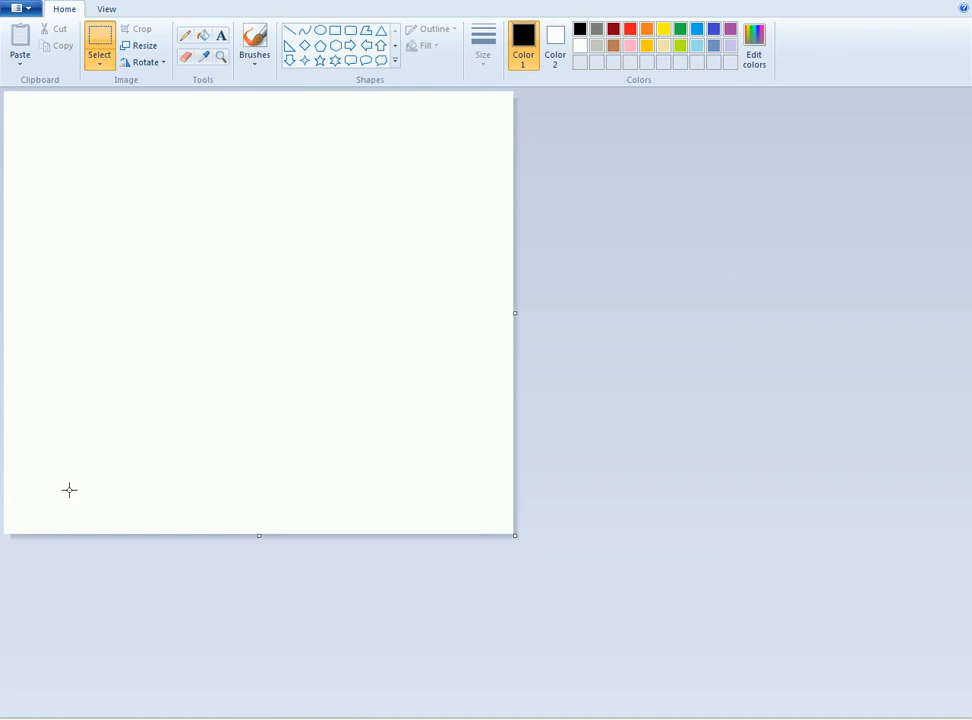
pyautogui.moveTo(97, 137)
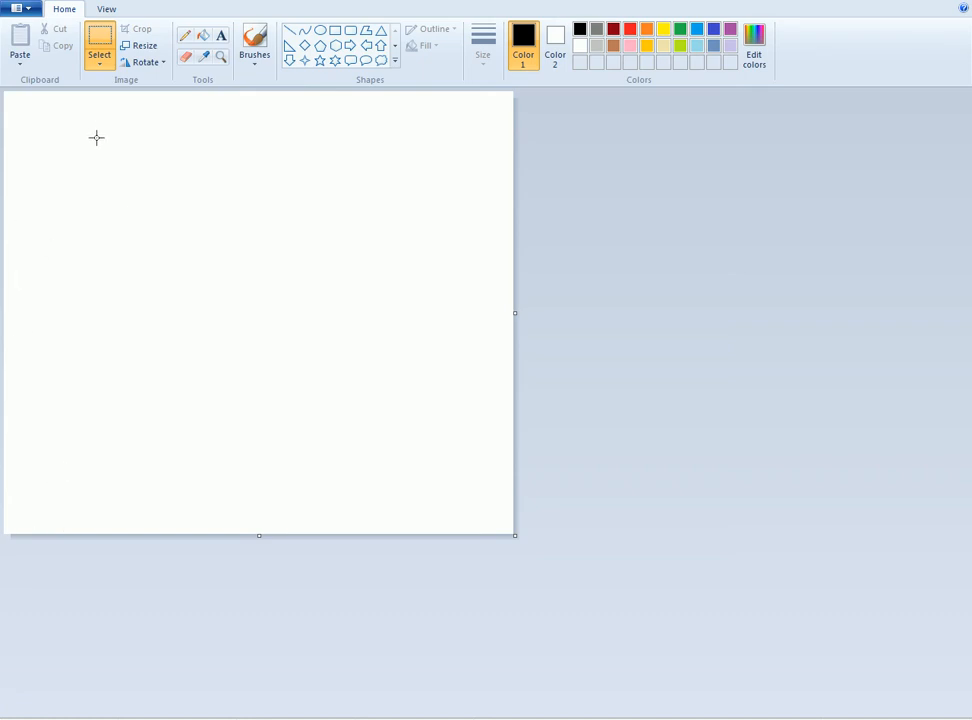
pyautogui.moveTo(155, 301)
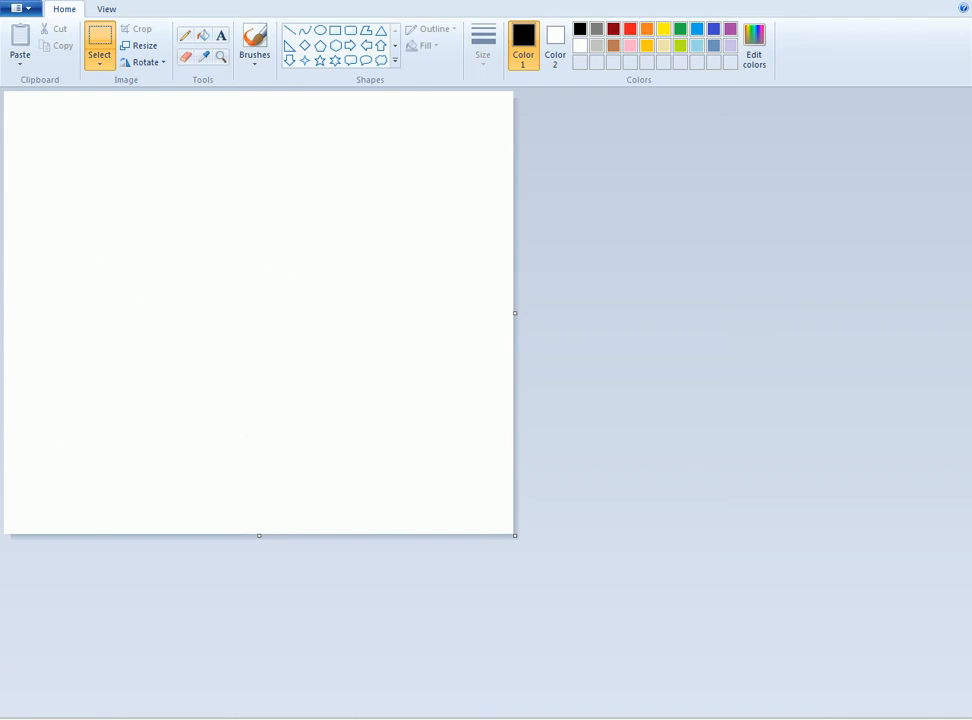
# Draw a small stepped black pencil line near the canvas's top-left corner
pyautogui.rightClick(229, 467)
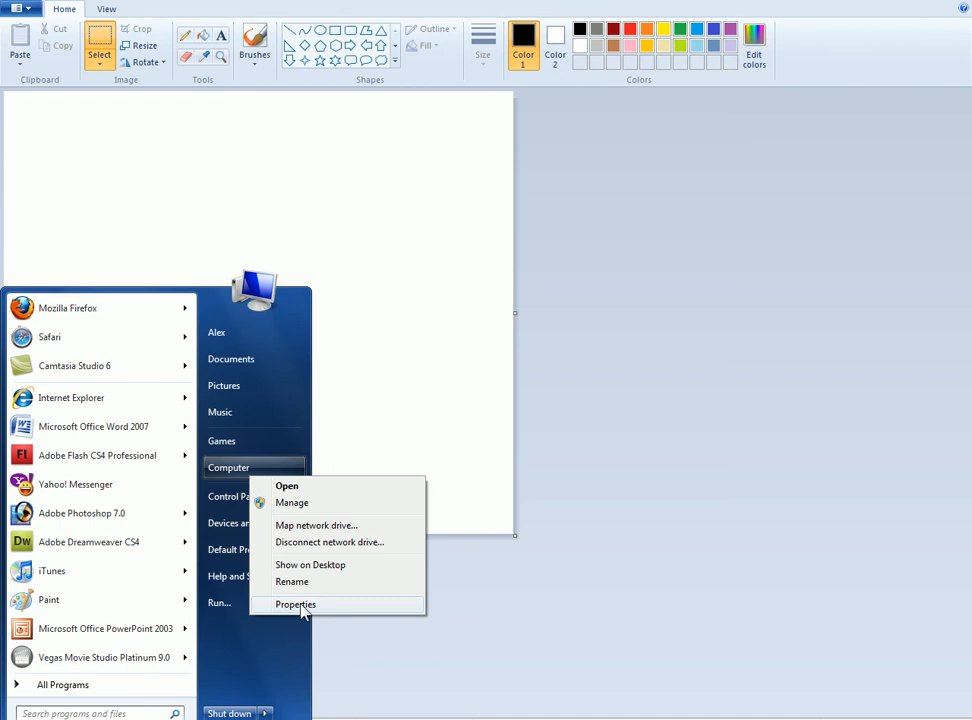
pyautogui.click(295, 604)
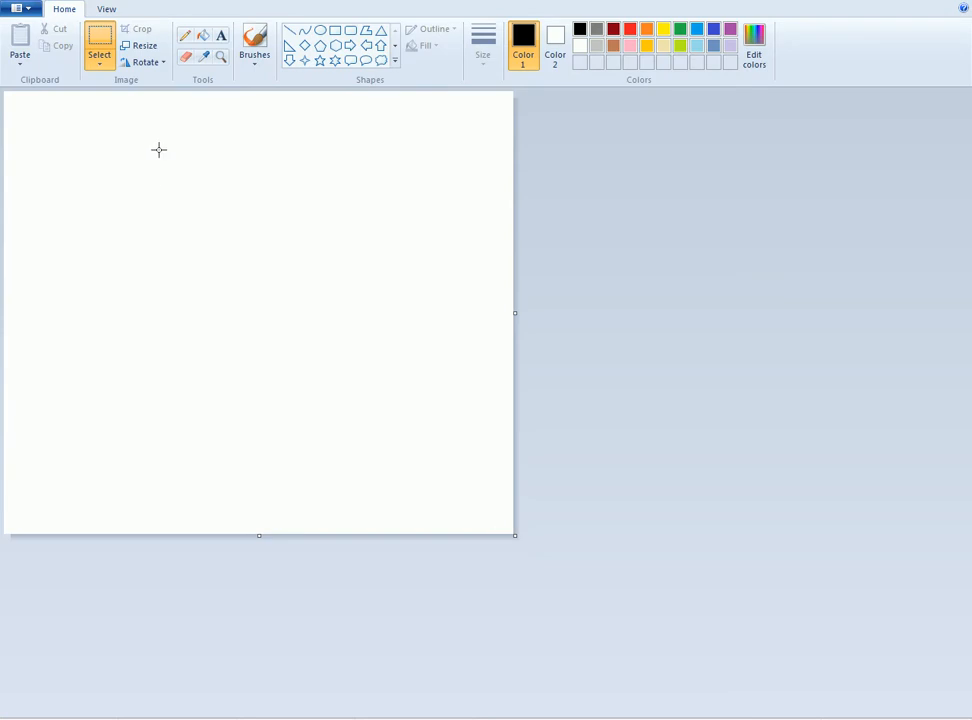
pyautogui.moveTo(170, 113)
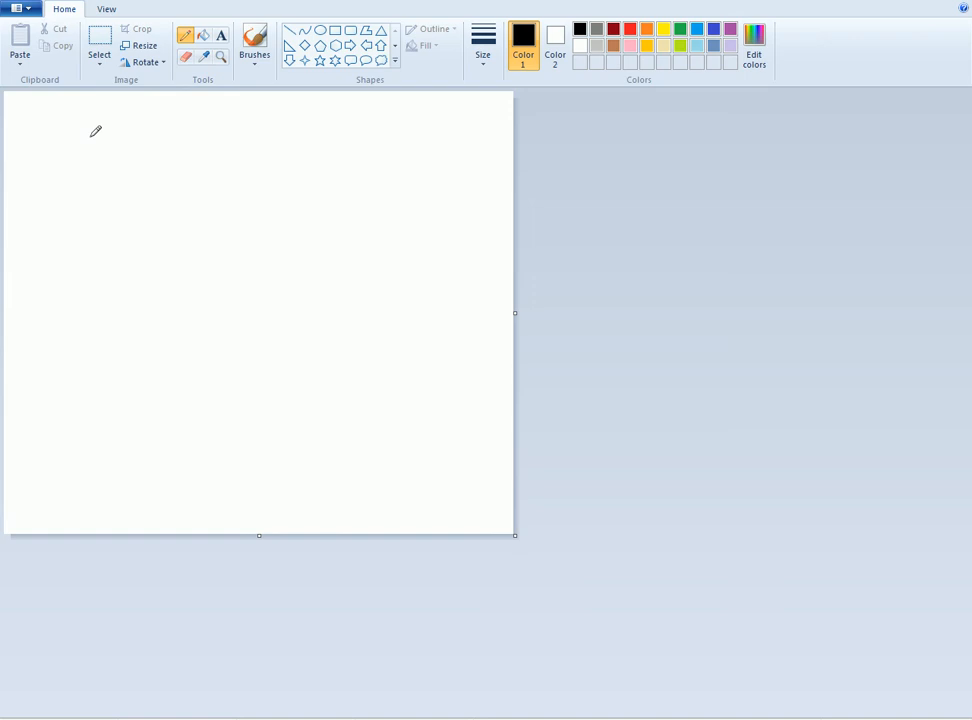
pyautogui.moveTo(90, 138); pyautogui.dragTo(105, 155)
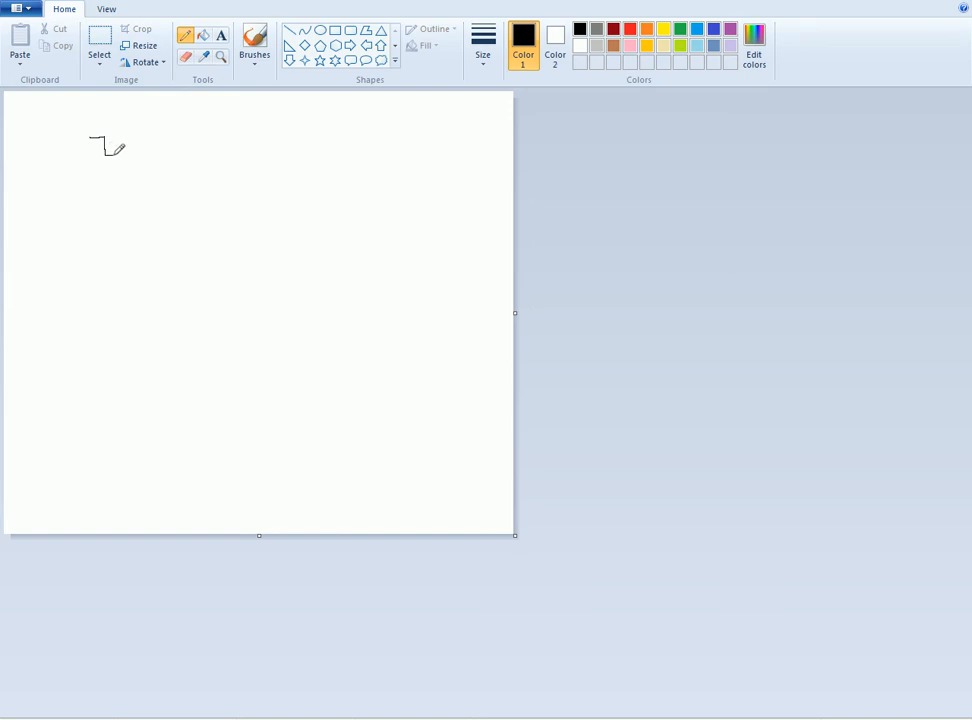
pyautogui.click(98, 40)
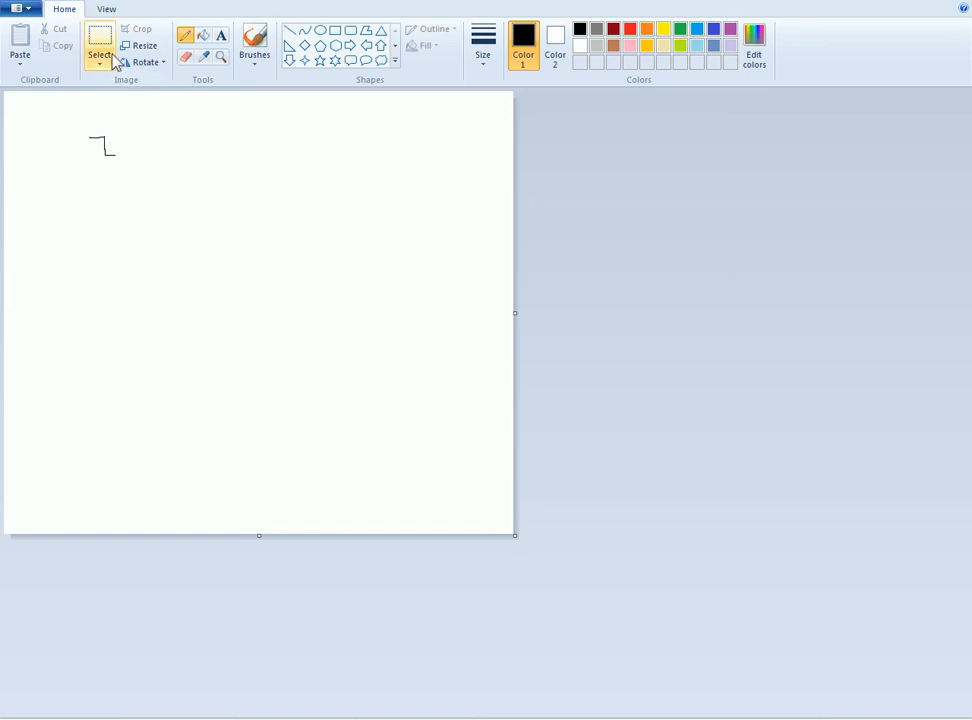
pyautogui.click(98, 50)
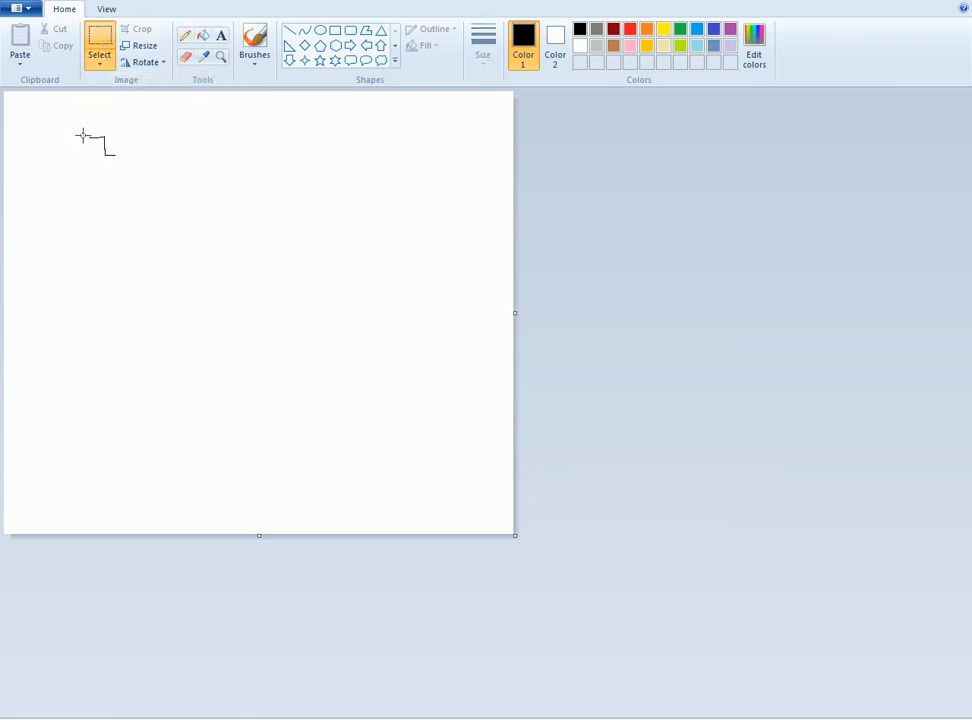
# Marquee-select the stepped stroke and enable Transparent selection
pyautogui.moveTo(82, 132); pyautogui.dragTo(123, 158)
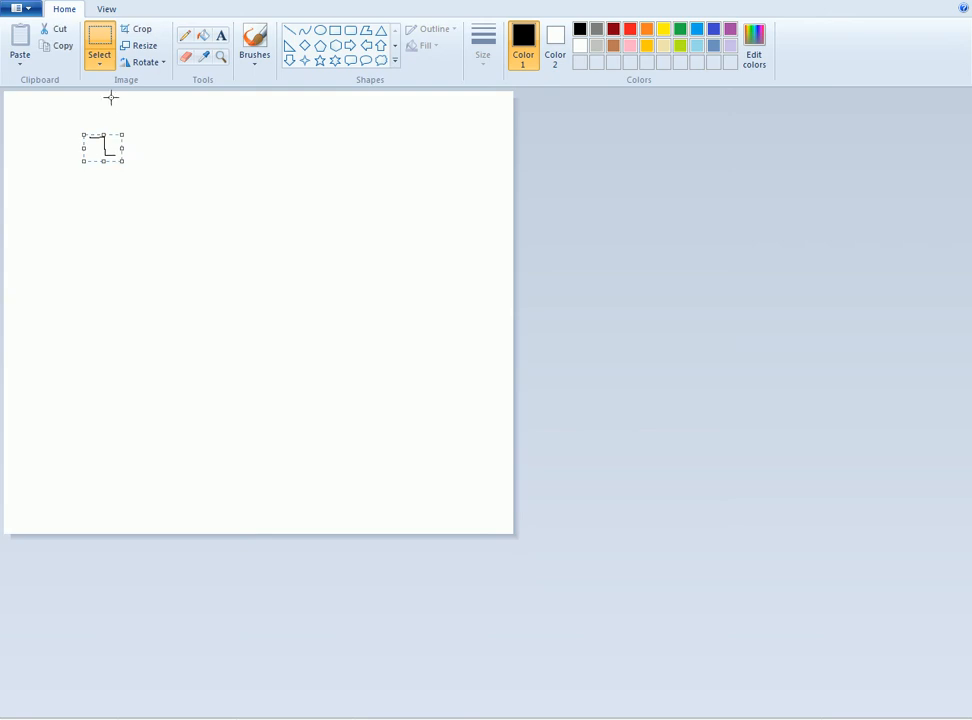
pyautogui.click(98, 48)
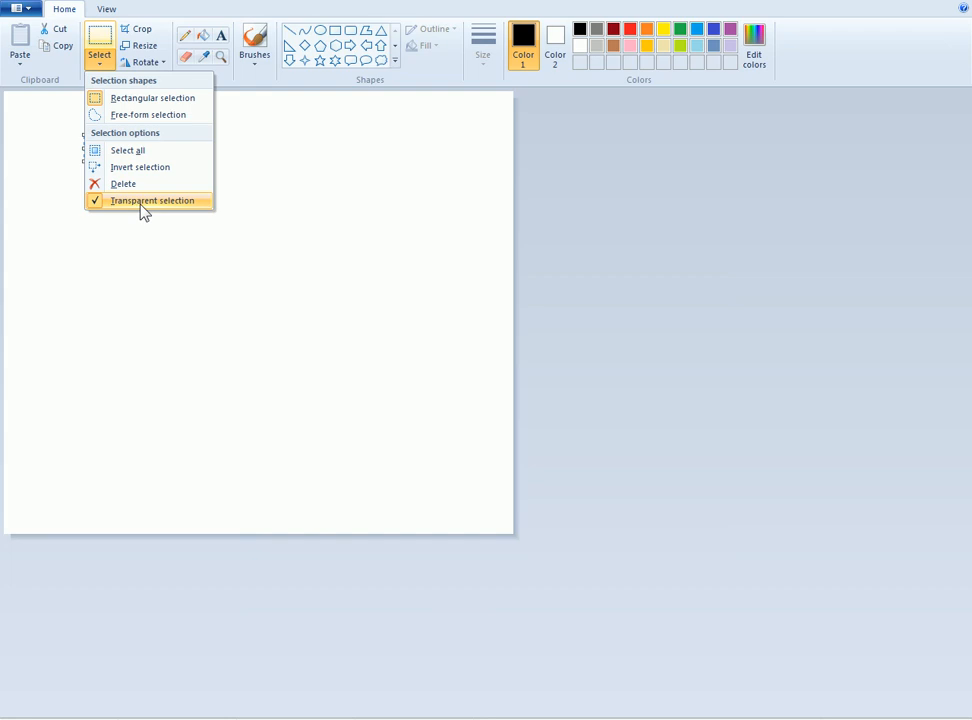
pyautogui.moveTo(148, 208)
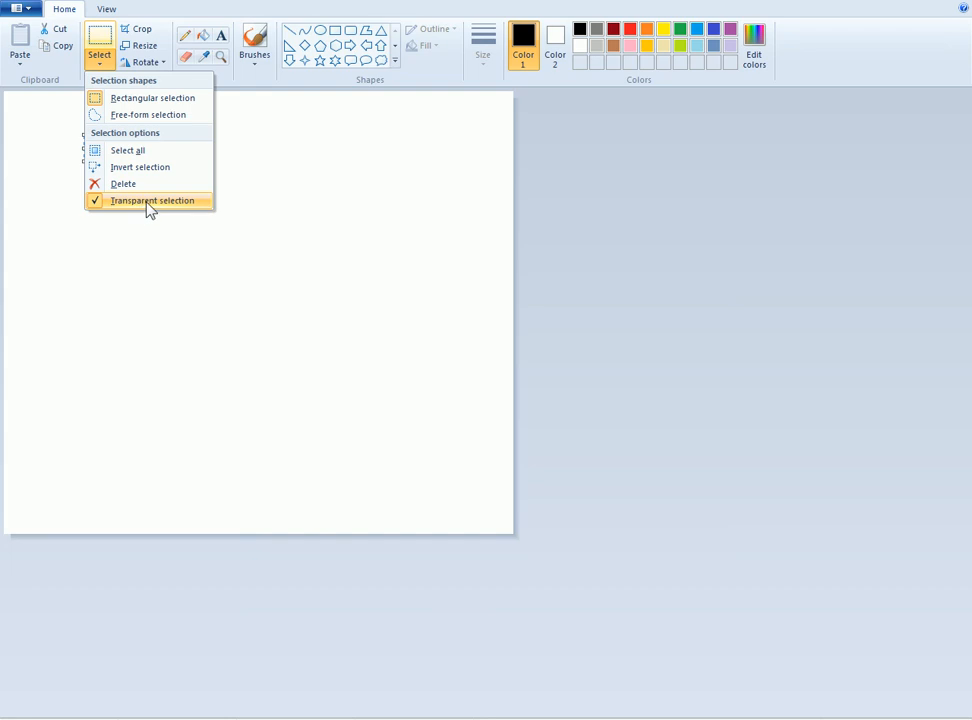
pyautogui.moveTo(121, 184)
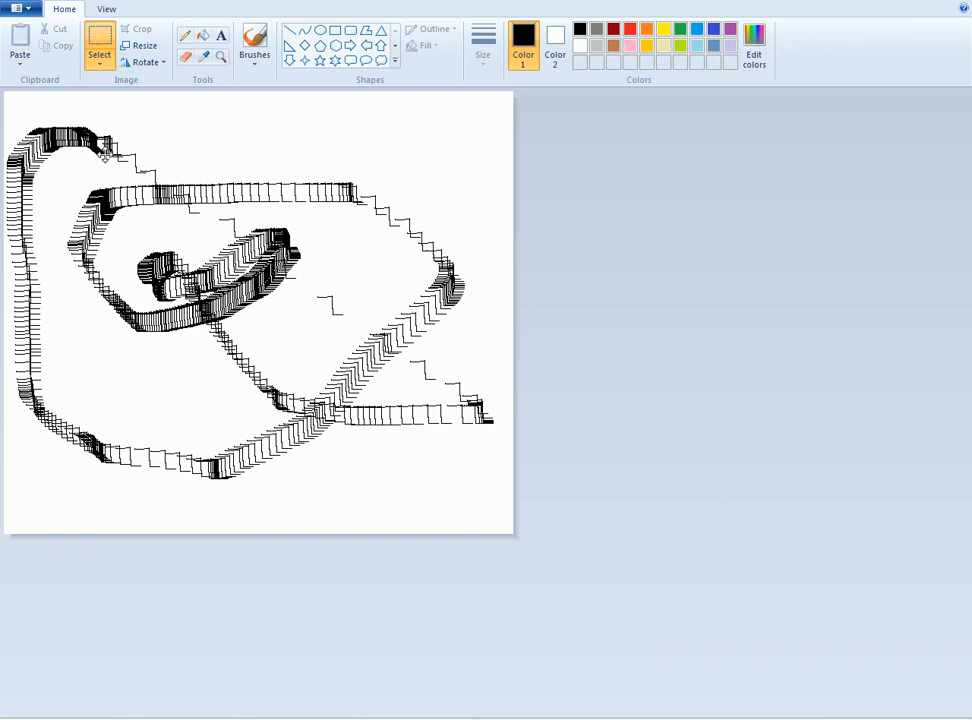
# Shift-drag the stroke in swirls, stamping a dense looping ribbon across the canvas
pyautogui.moveTo(90, 145); pyautogui.dragTo(470, 420)
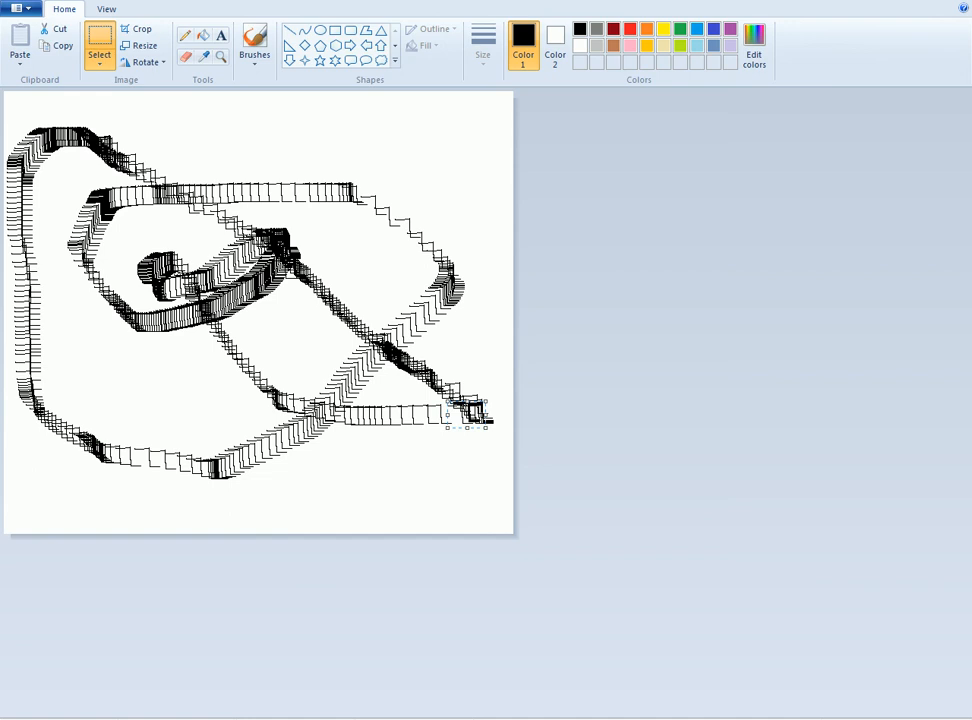
pyautogui.moveTo(5, 165)
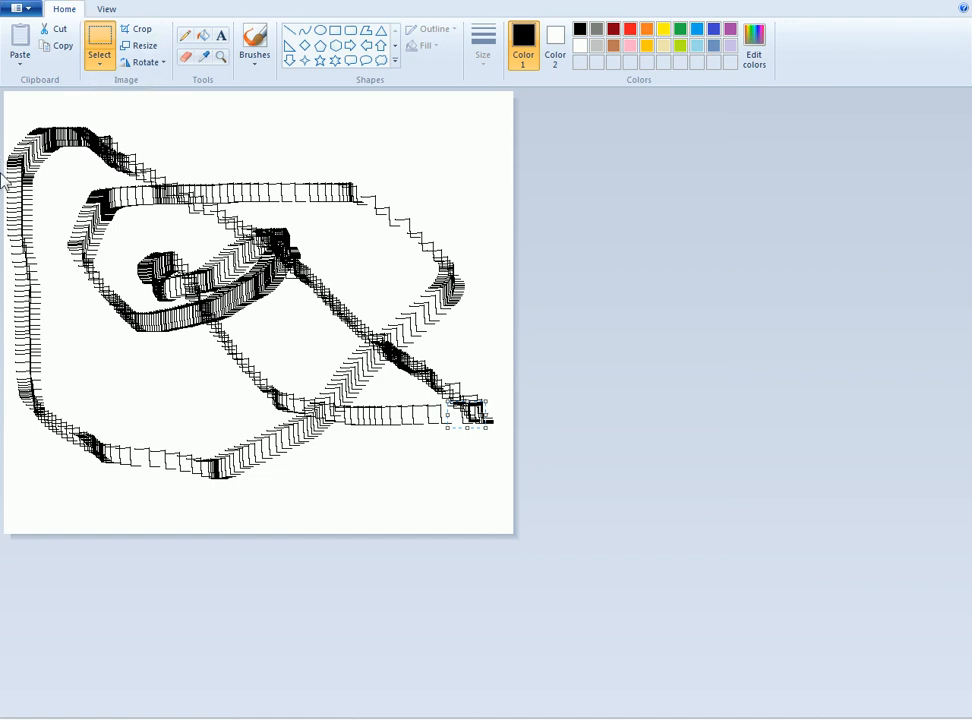
pyautogui.click(16, 8)
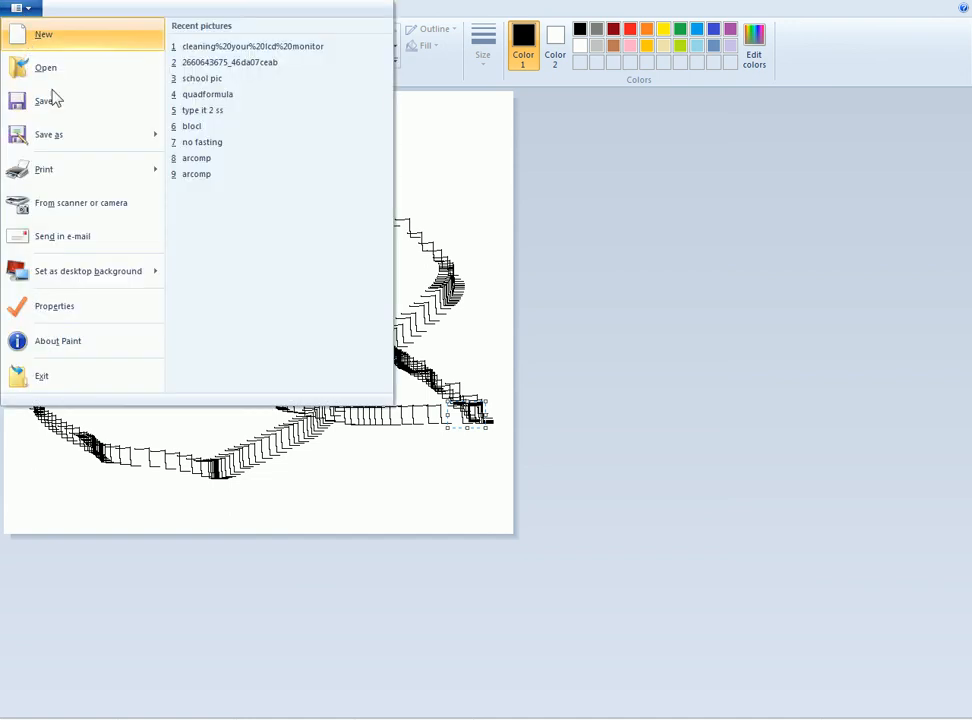